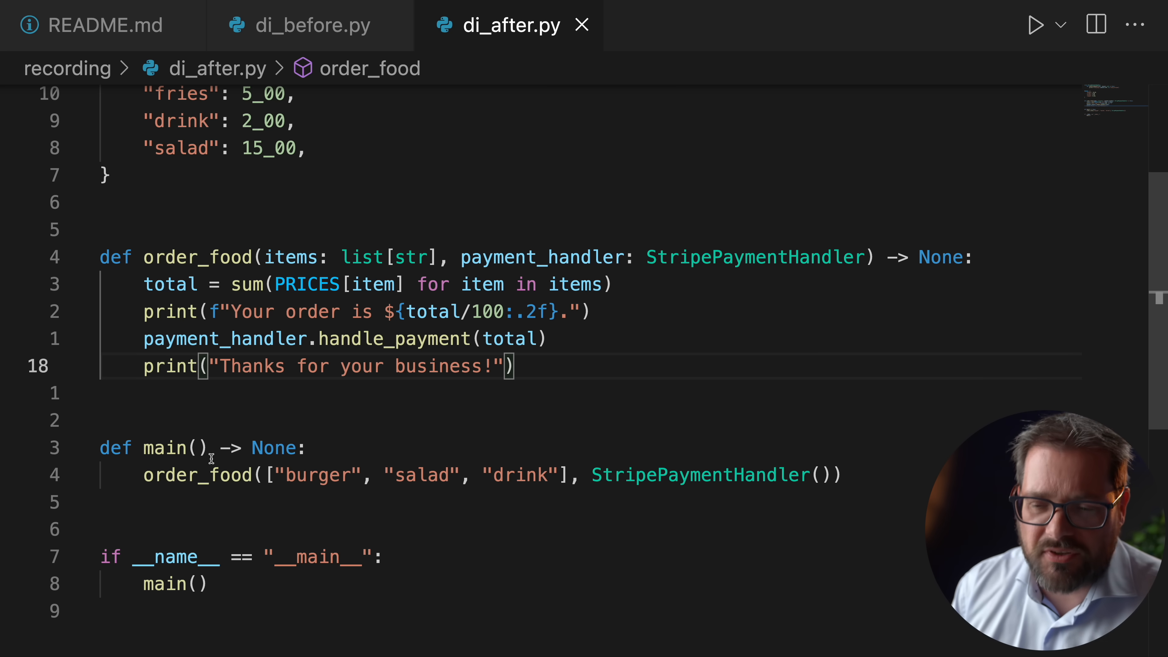
{"action": "mouse_move", "coordinate": [139, 471]}
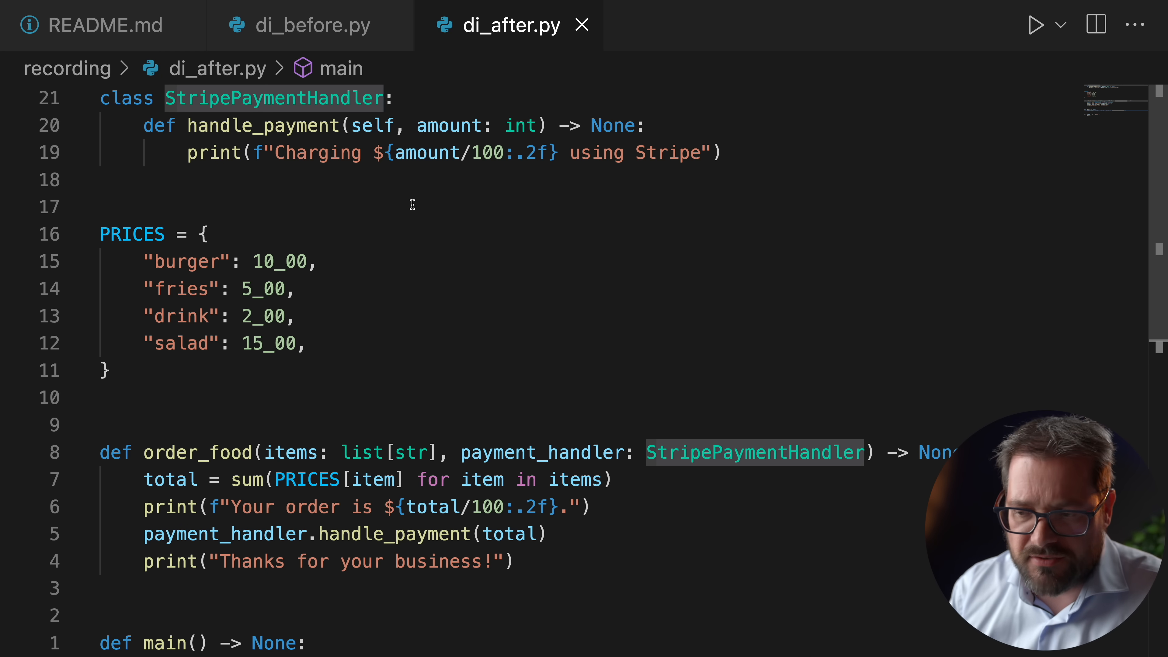
{"action": "mouse_move", "coordinate": [518, 470]}
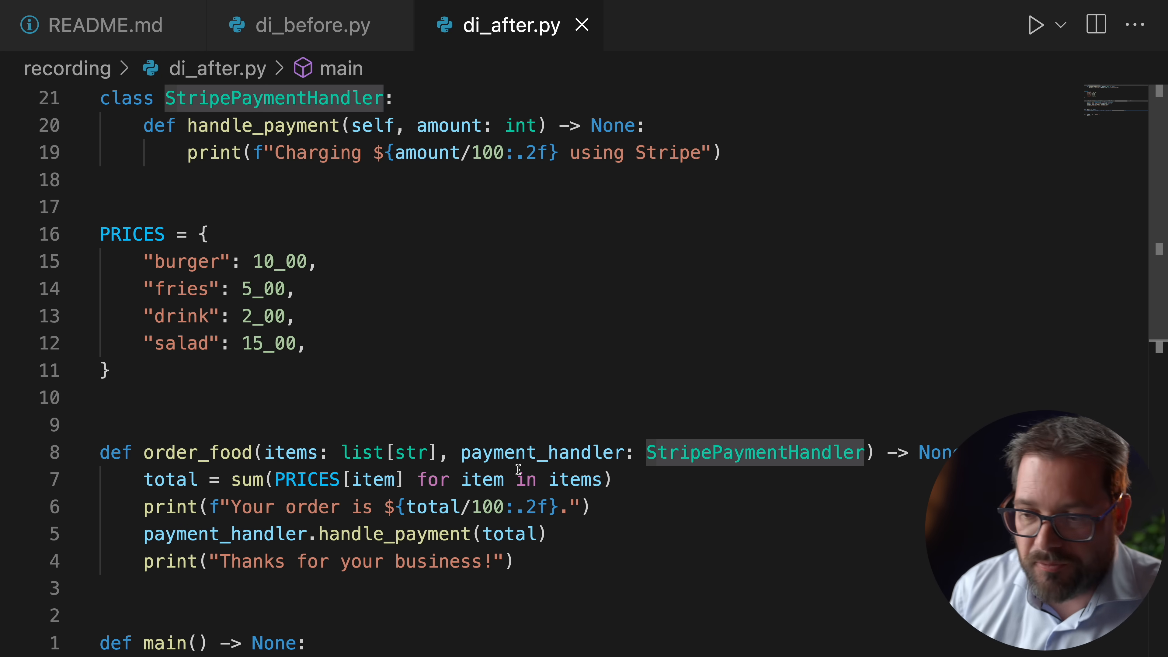
{"action": "left_click", "coordinate": [714, 452]}
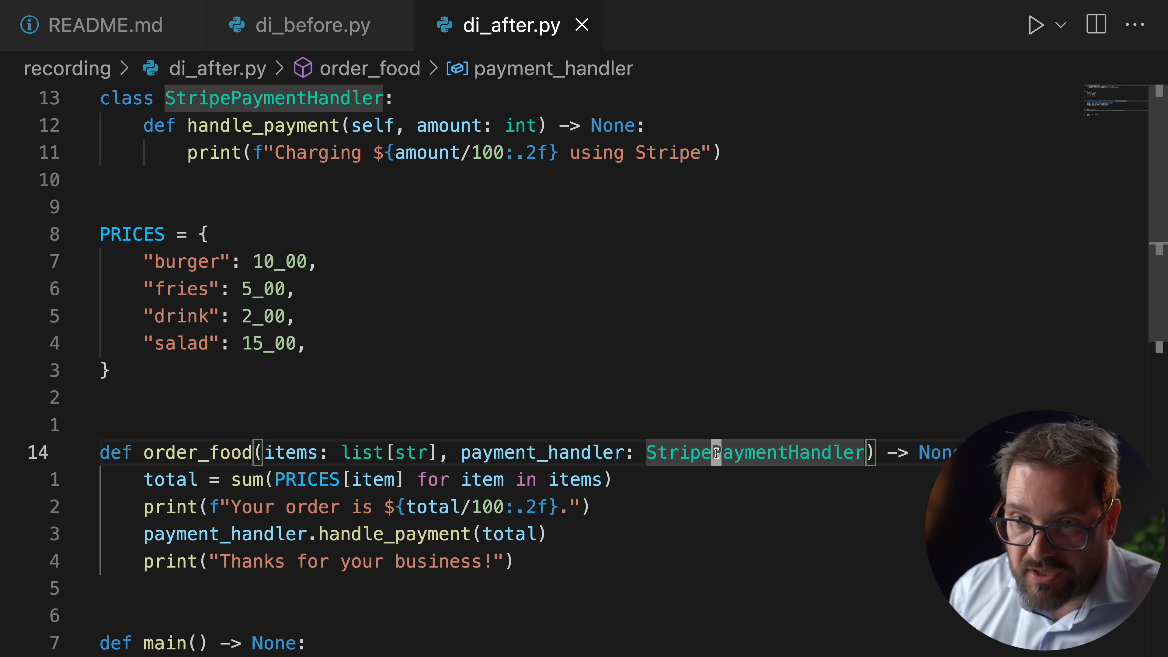